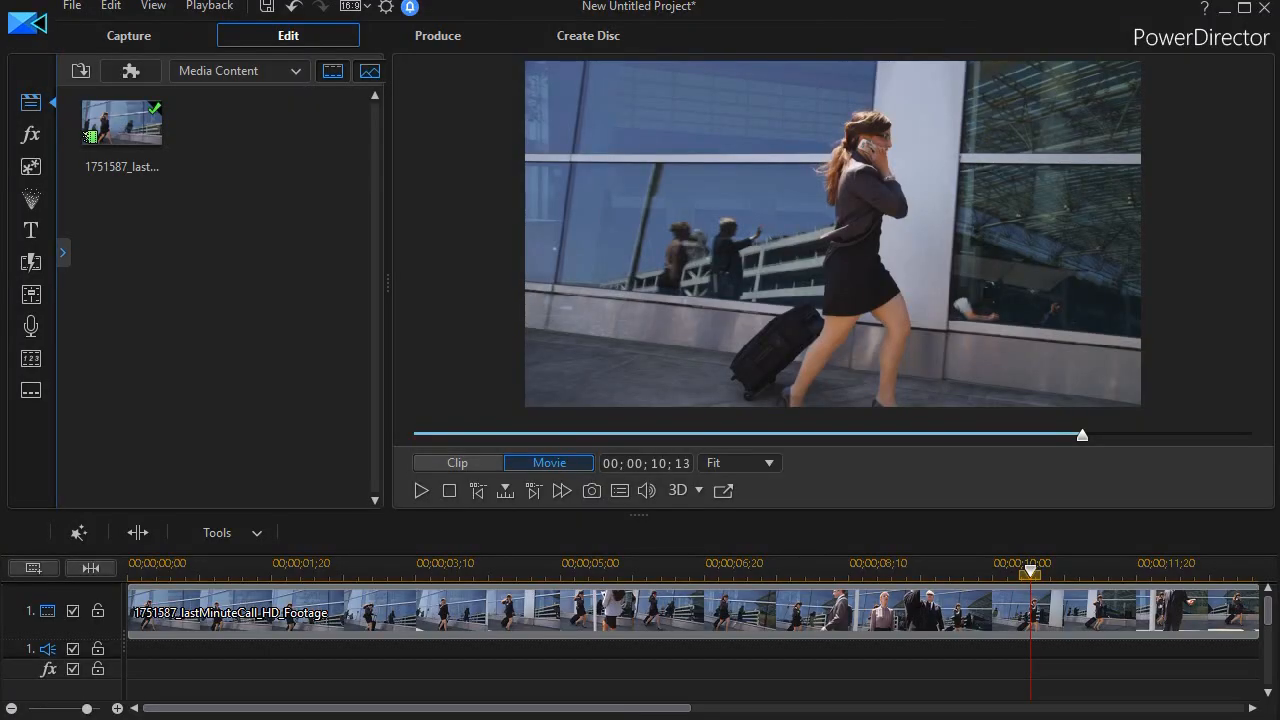
mouse_move(1004, 650)
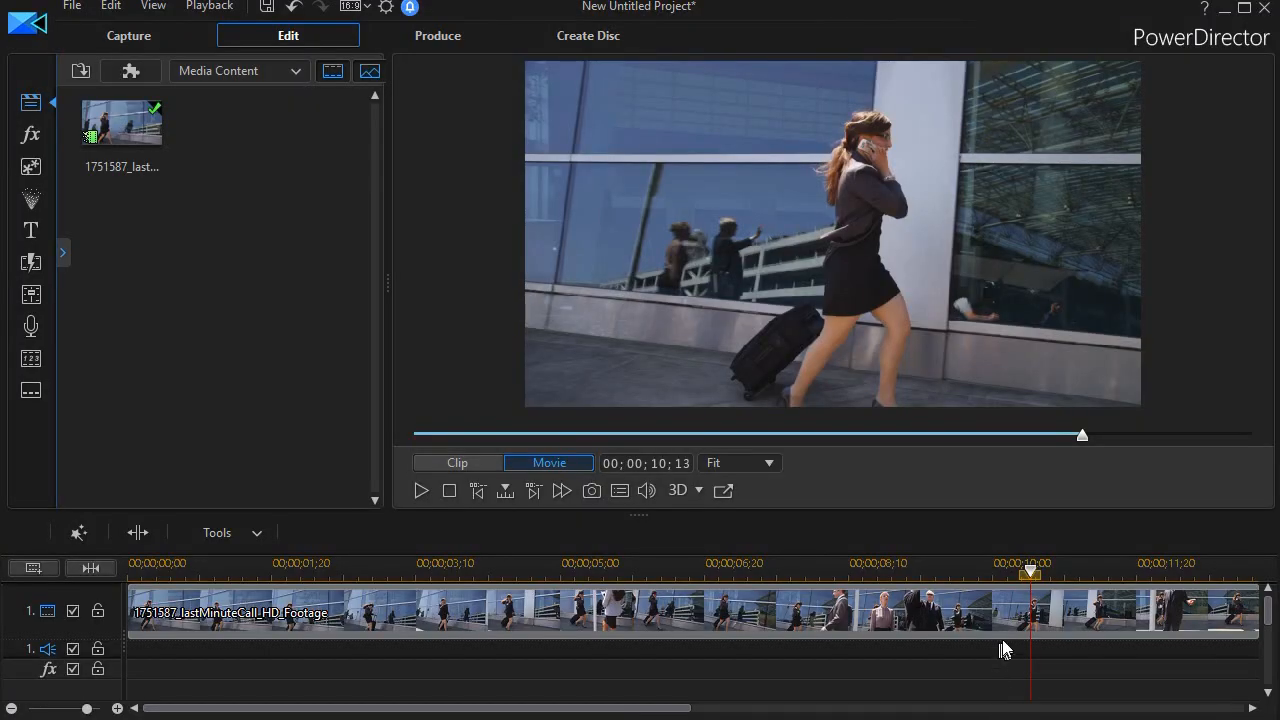
mouse_move(1030, 576)
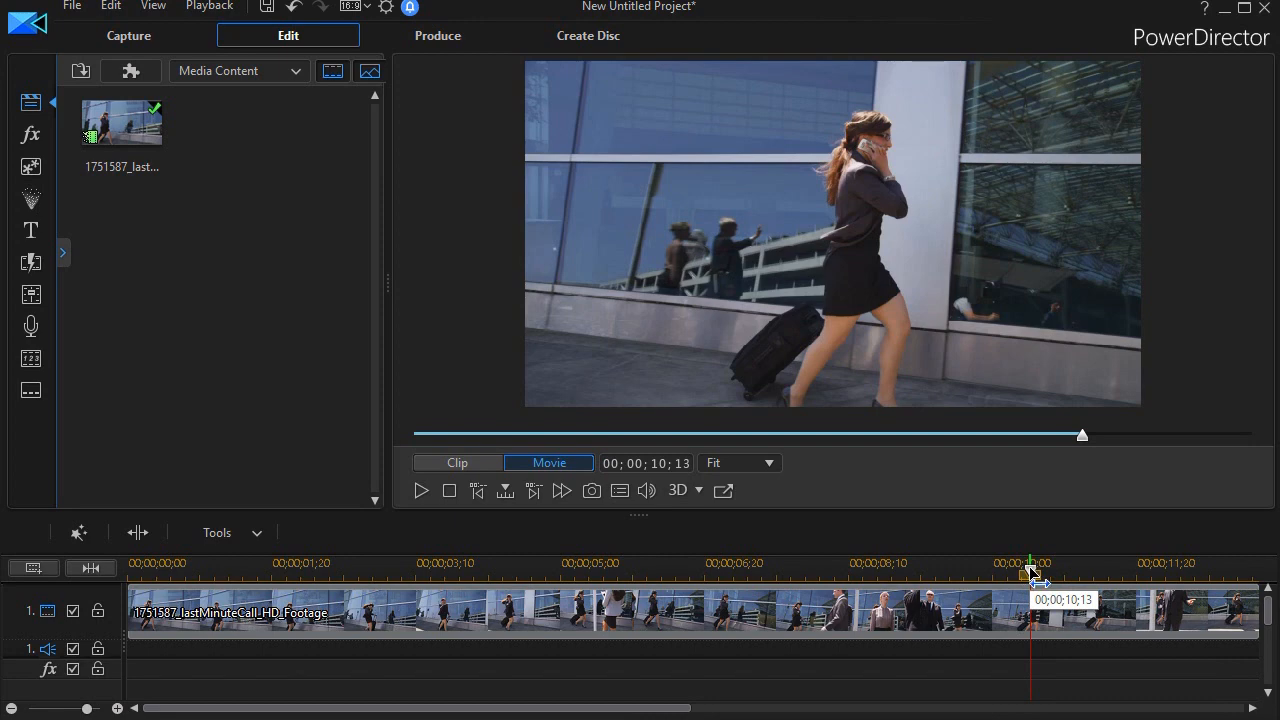
Step: Add a timeline marker noted 'FF' at the playhead position 00;00;10;13
right_click(1030, 572)
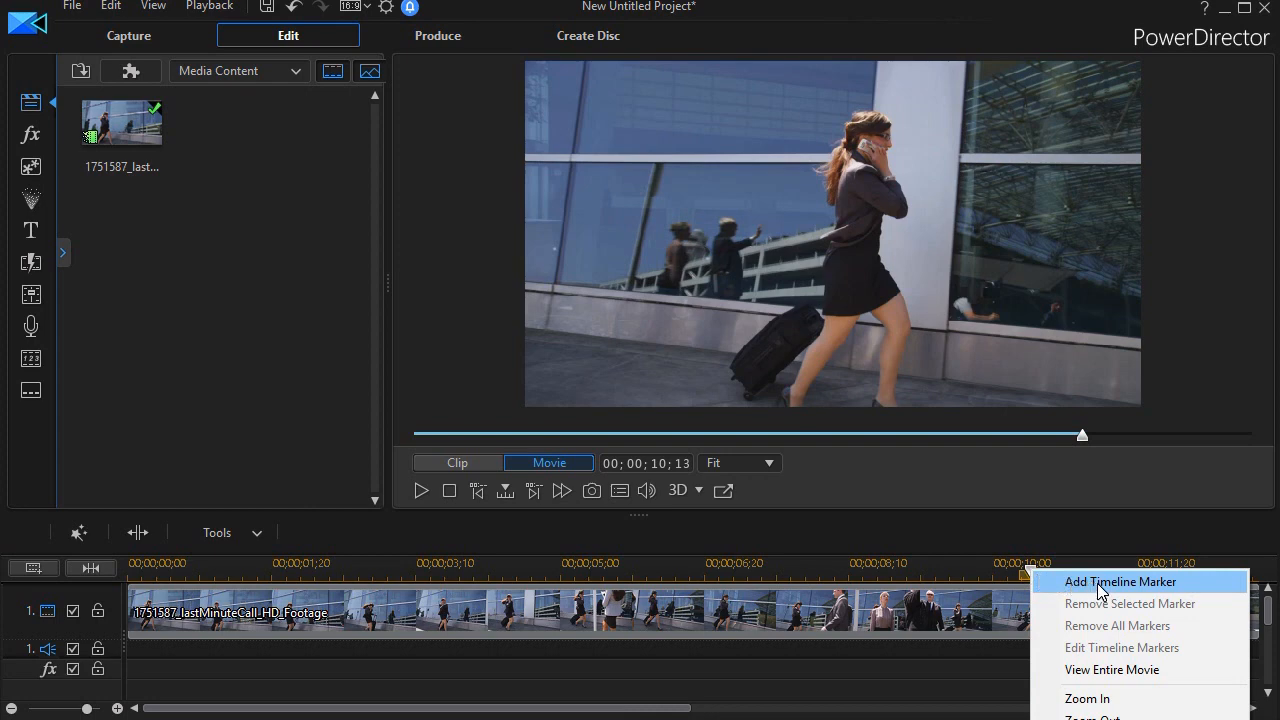
click(1120, 580)
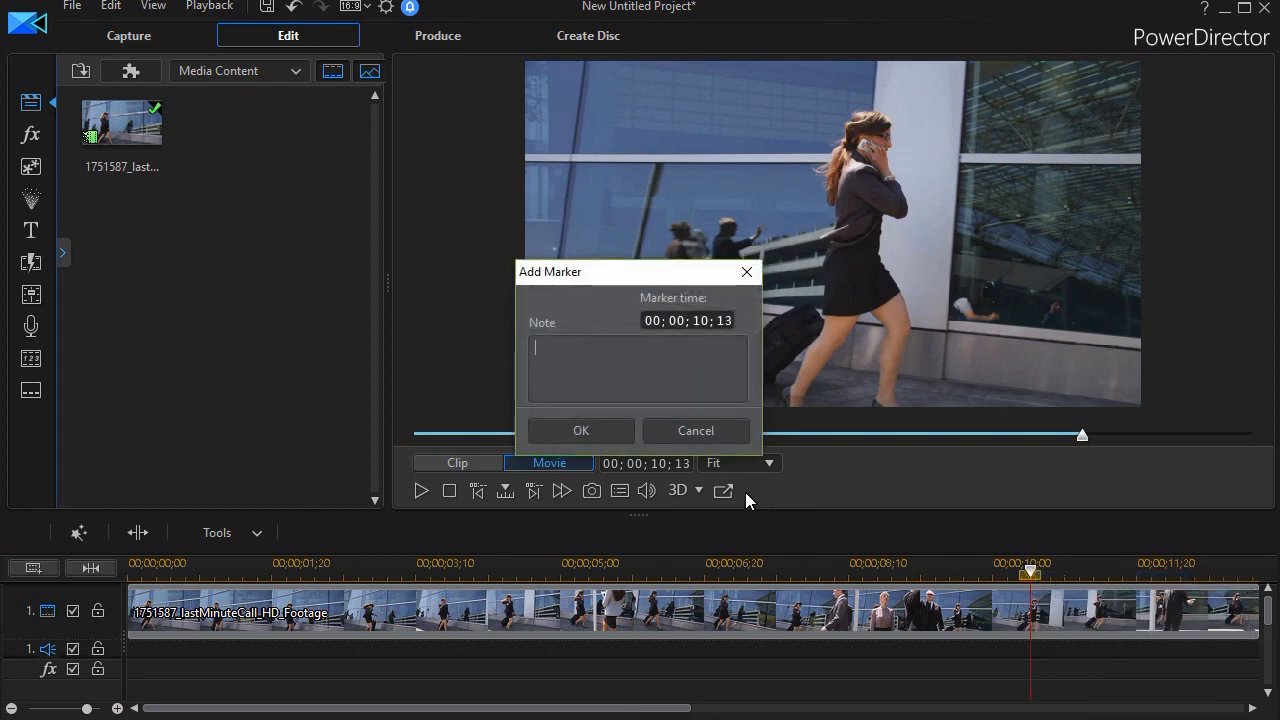
text(FF)
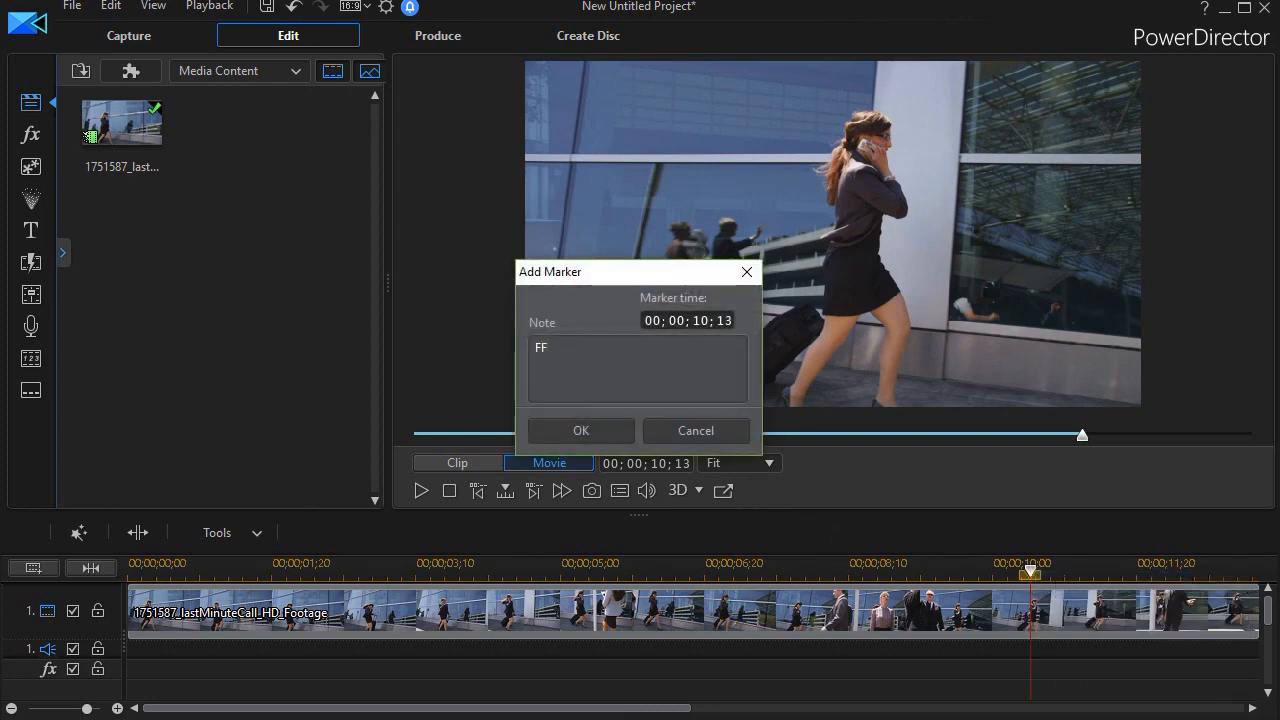
click(580, 430)
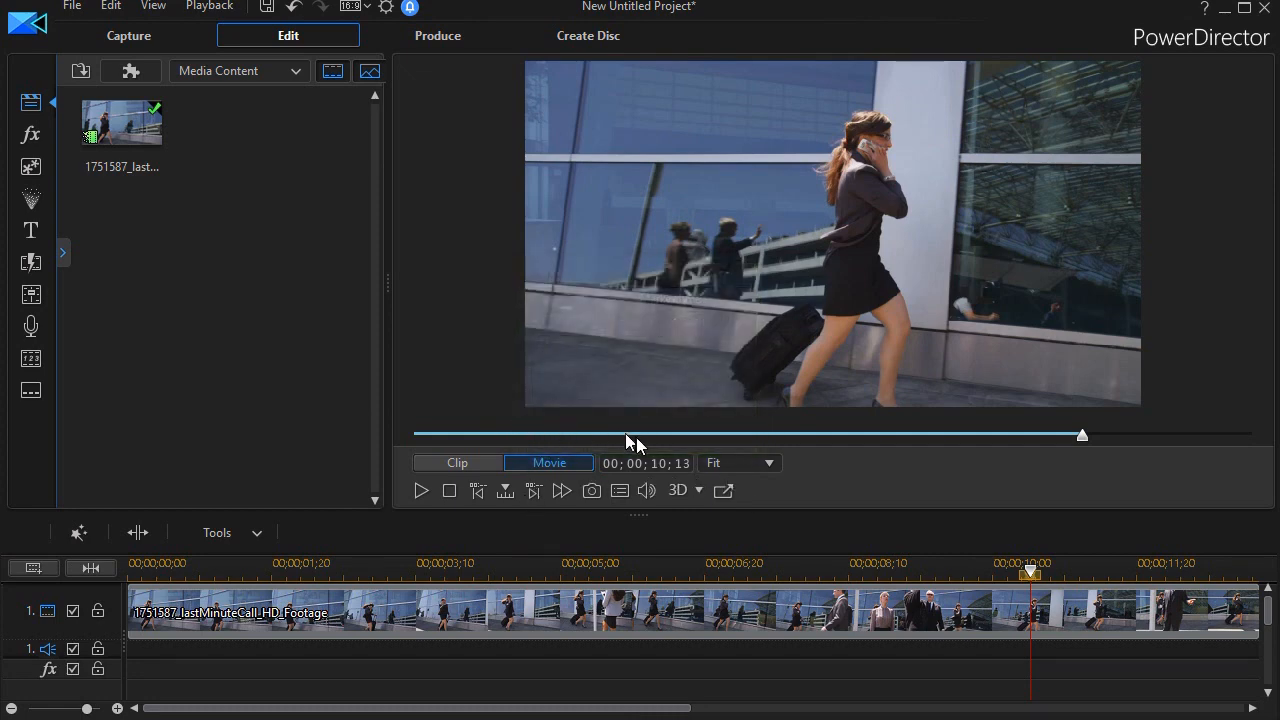
mouse_move(592, 492)
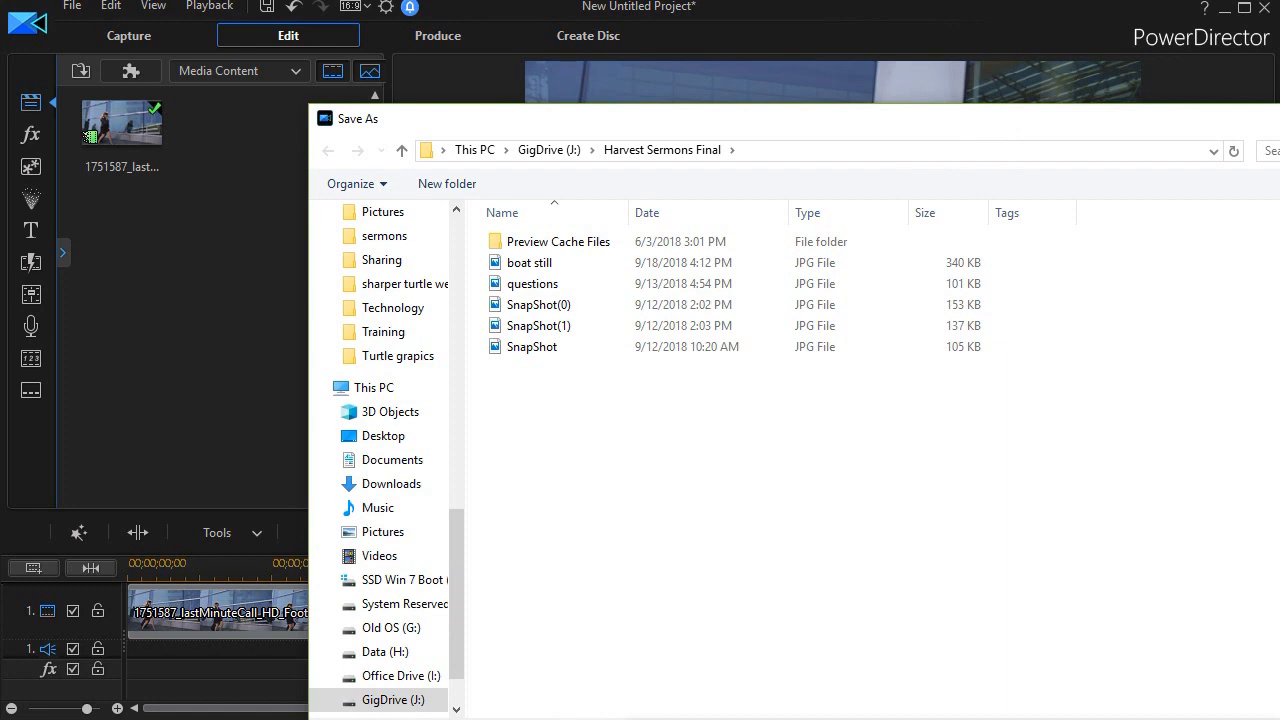
Step: Save the preview-frame snapshot as 'walking' in the Harvest Sermons Final folder
click(528, 262)
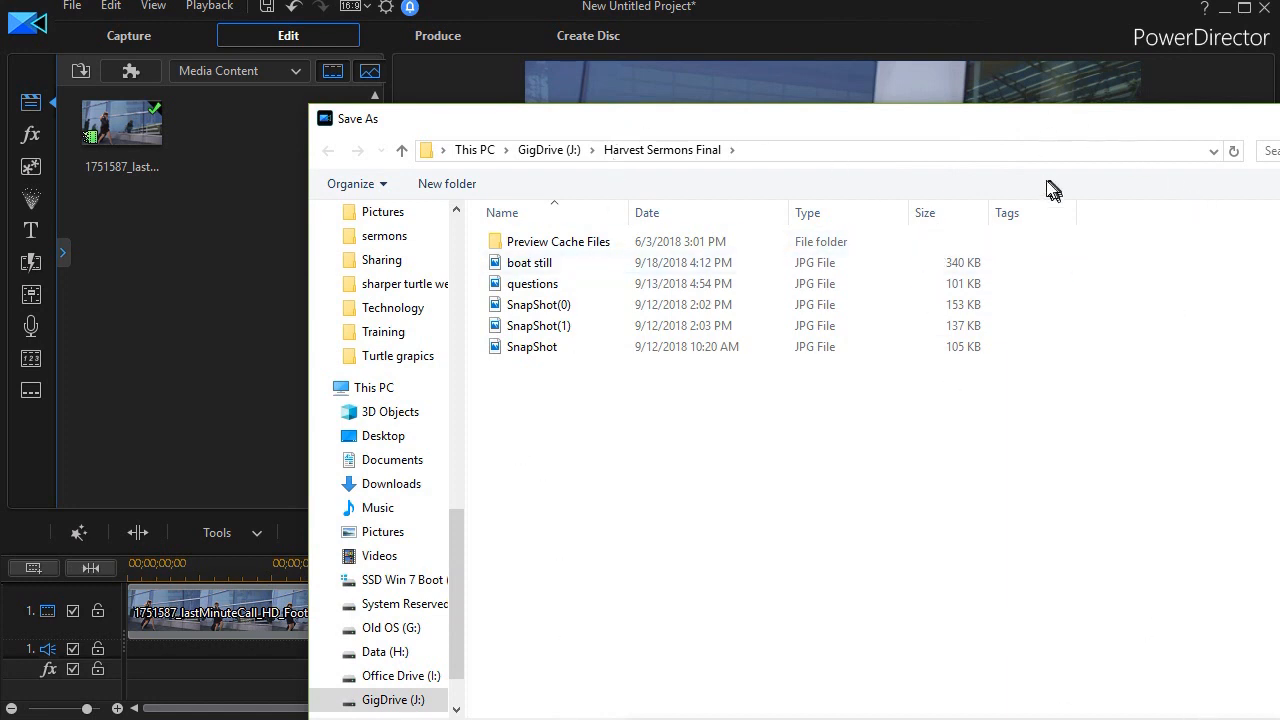
text(walking)
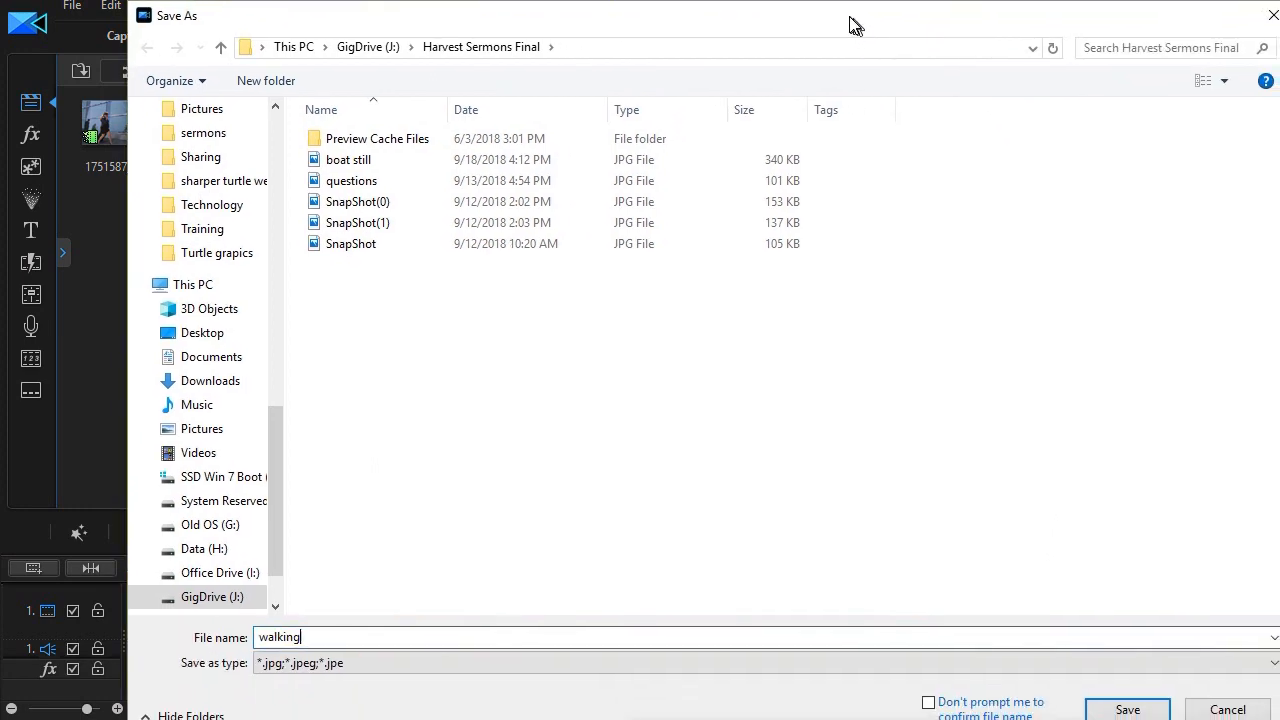
click(1128, 708)
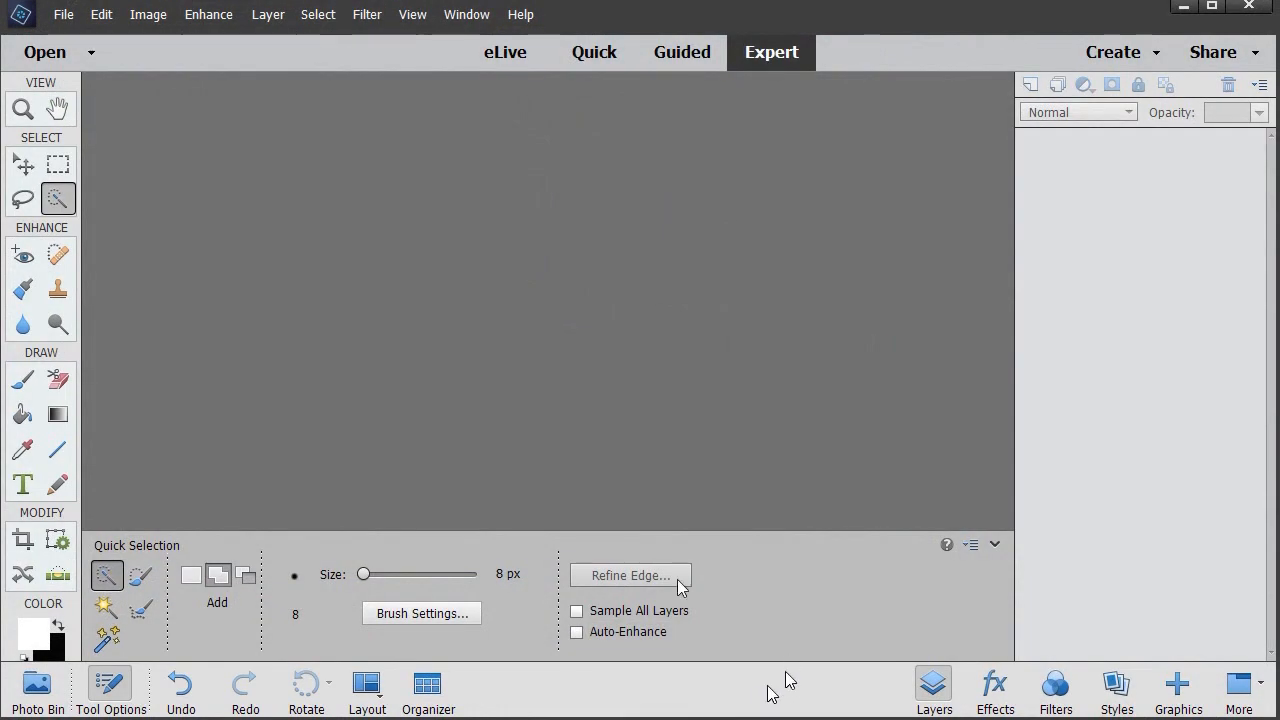
Step: Bring up File > Open and scroll the Harvest Sermons Final file list
click(64, 14)
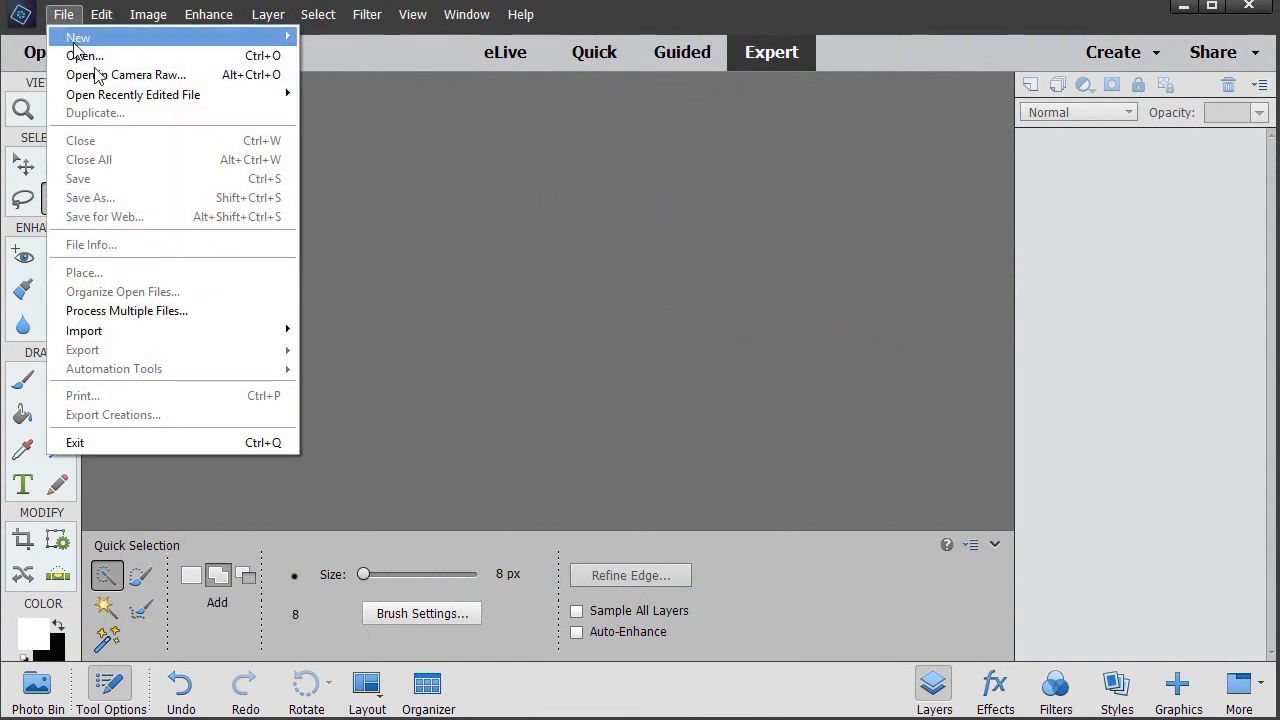
click(80, 56)
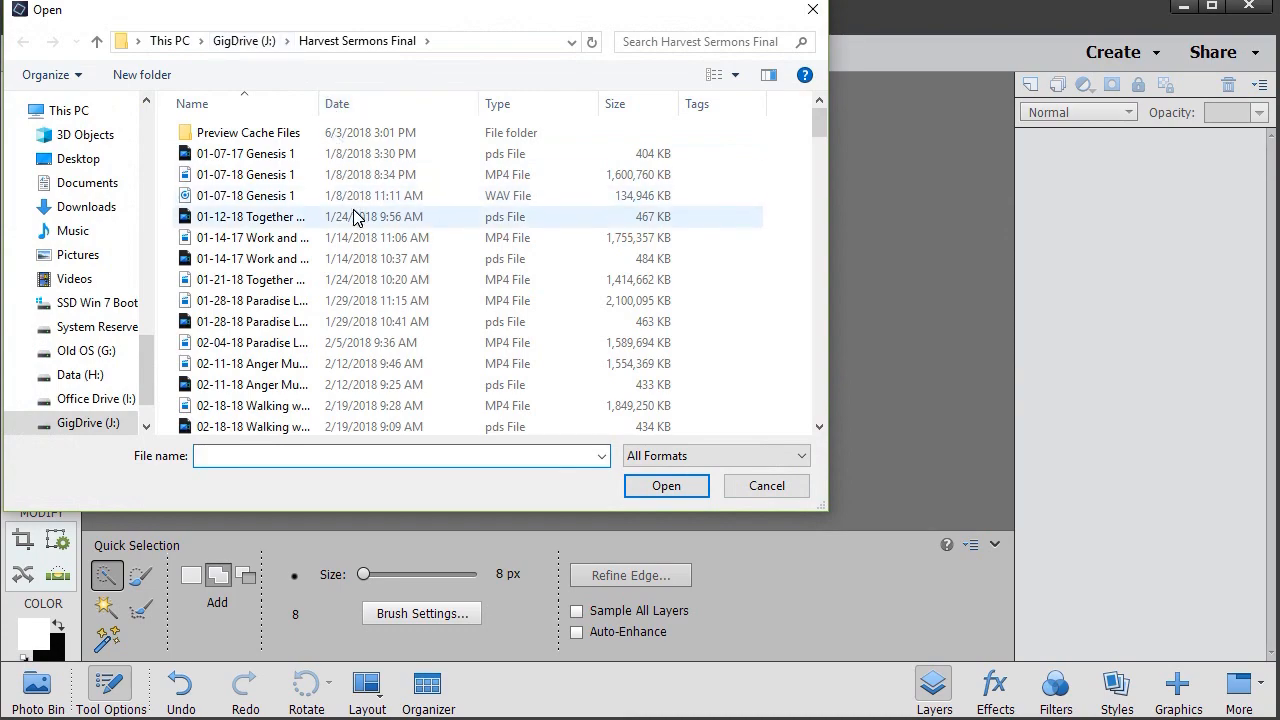
scroll(down, 3)
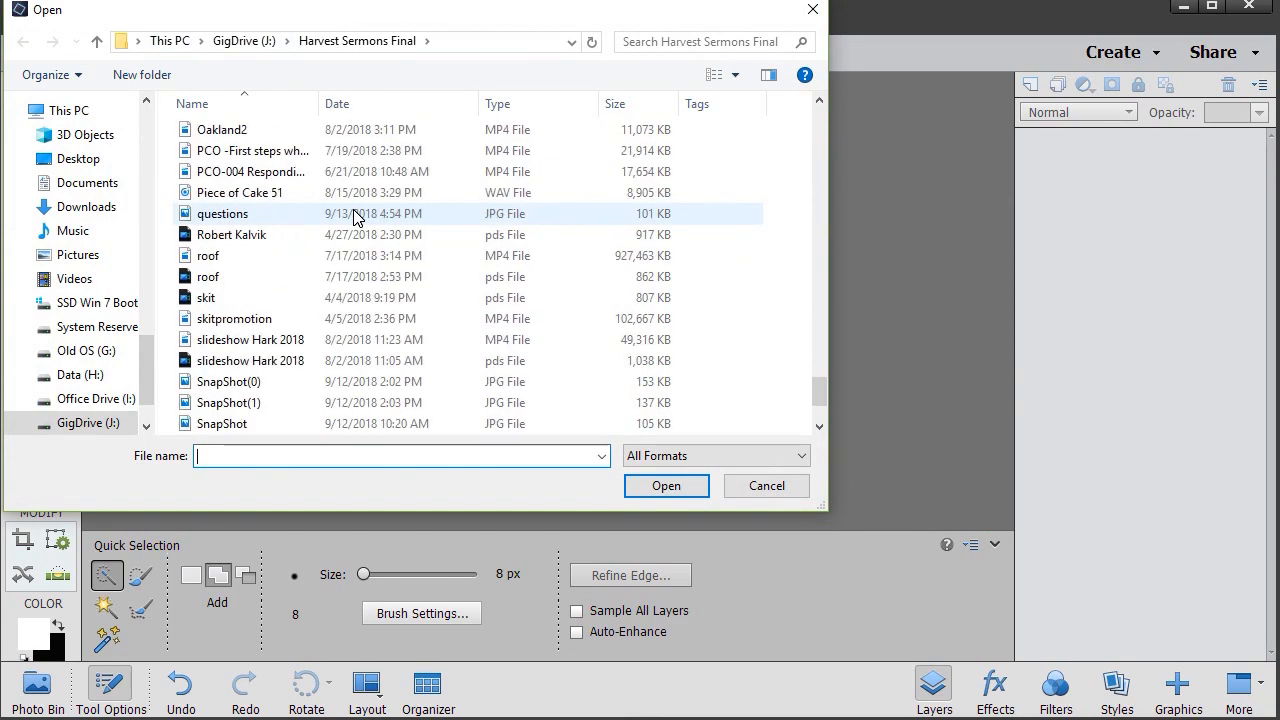
scroll(down, 3)
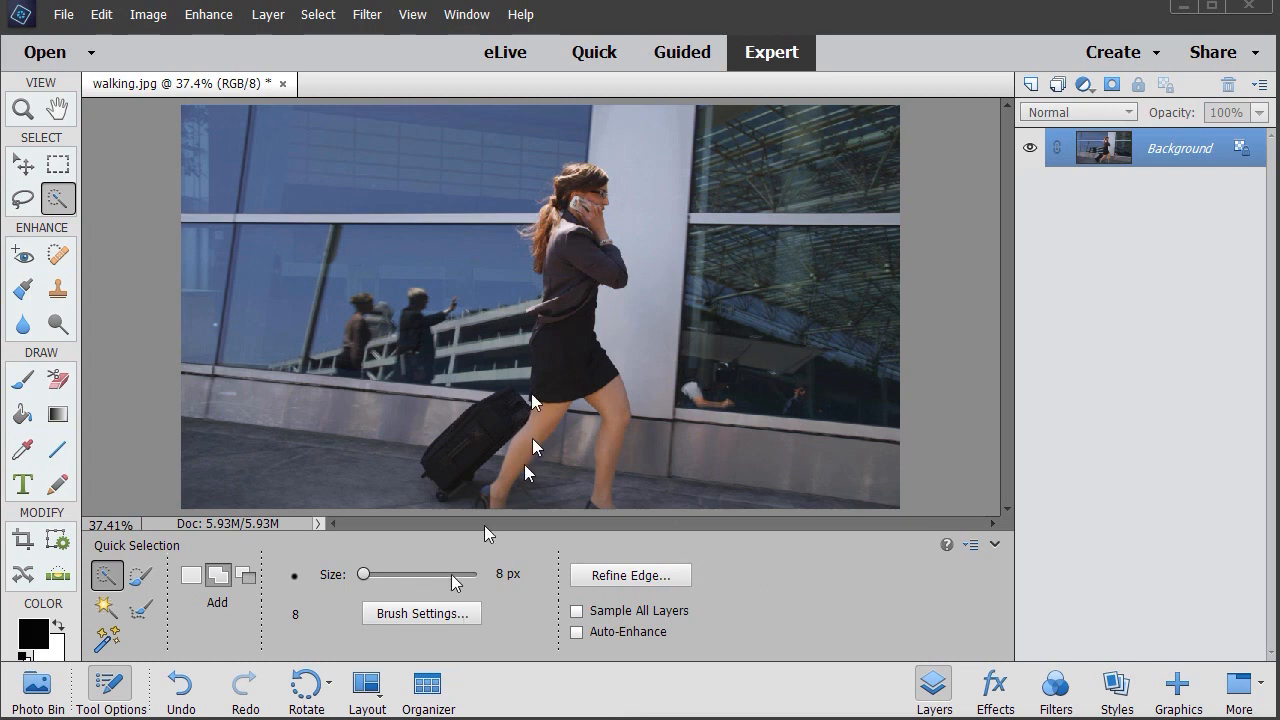
Step: Select the walking woman with the Quick Selection tool for masking
click(572, 400)
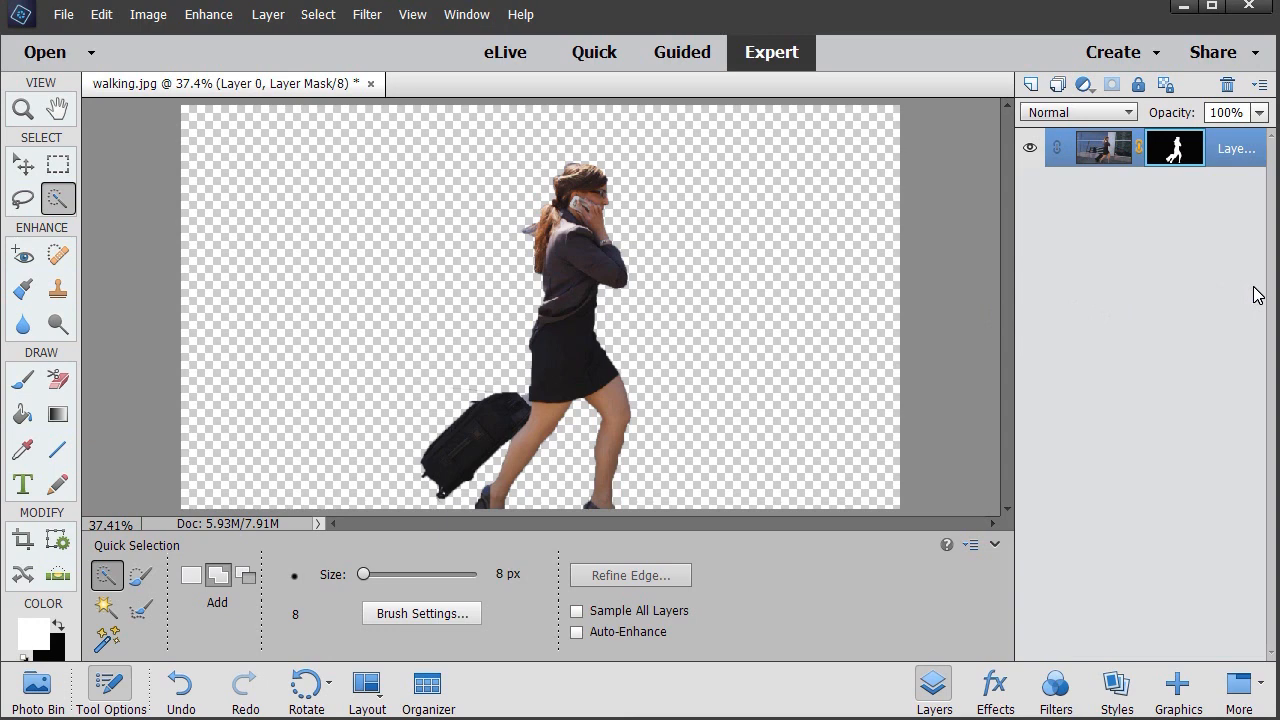
mouse_move(764, 320)
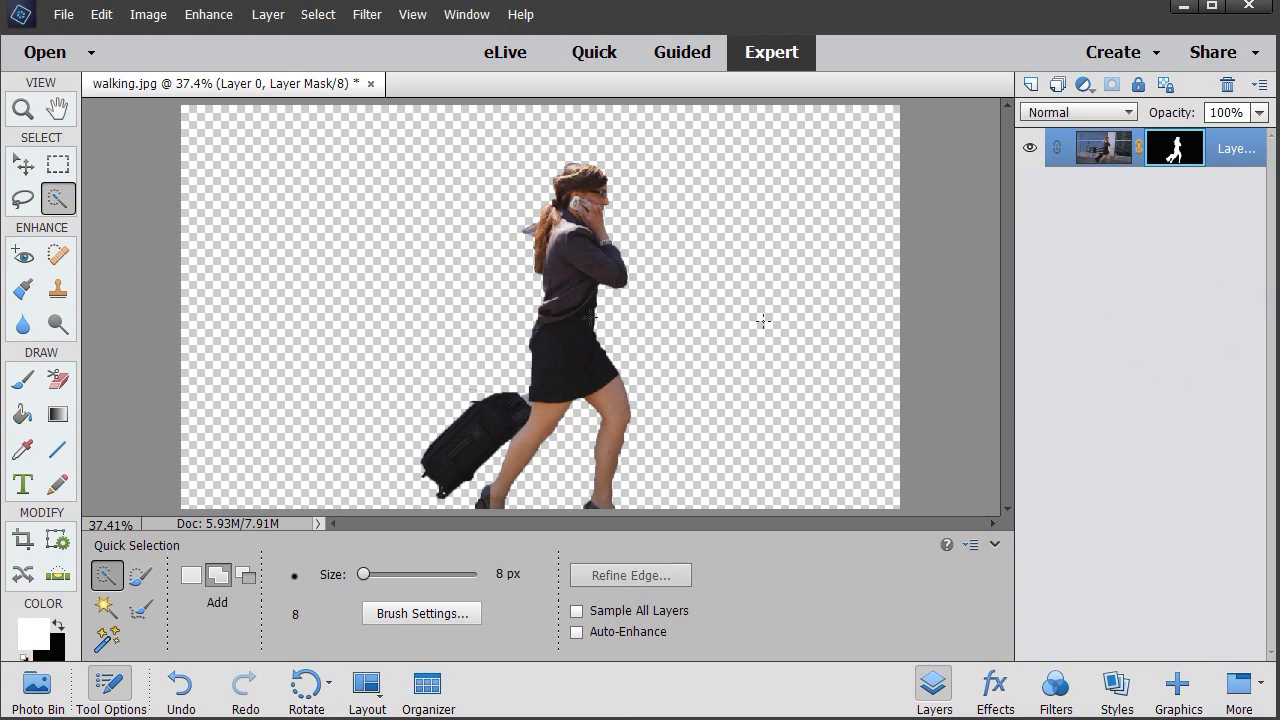
Step: Save the cut-out as a PNG named 'walking' with default options, then minimize Photoshop Elements
click(72, 16)
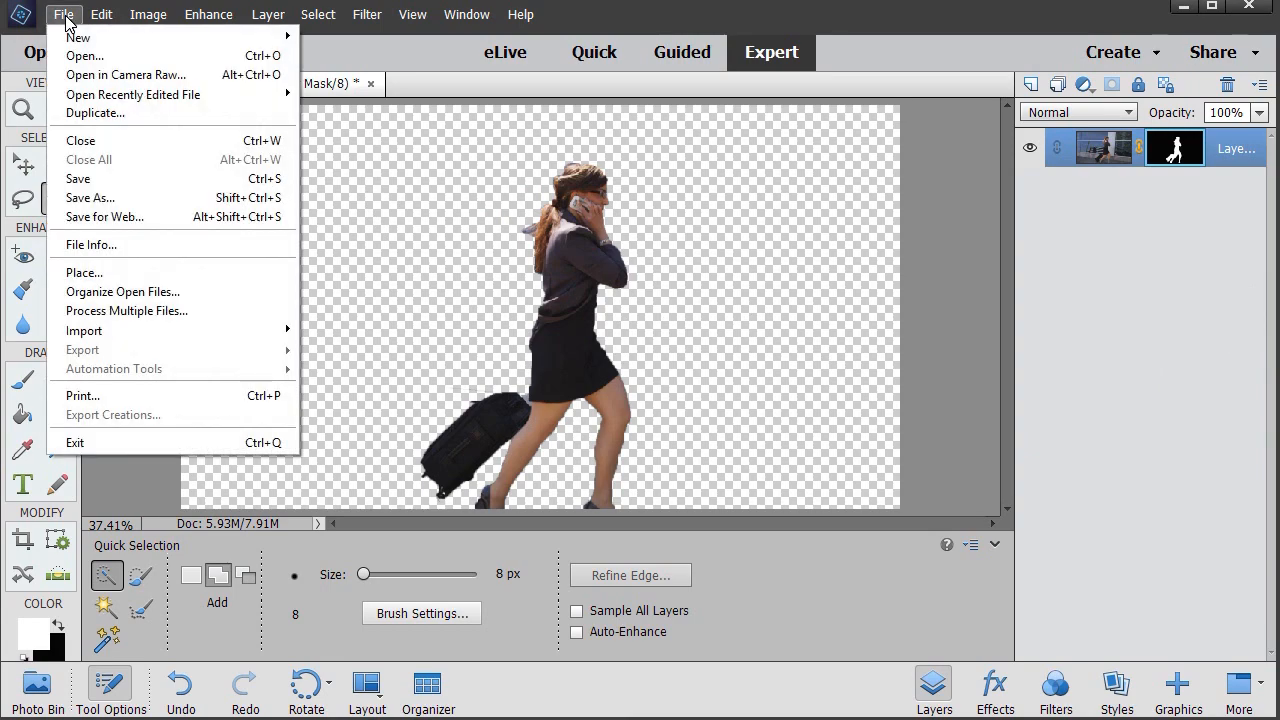
mouse_move(90, 198)
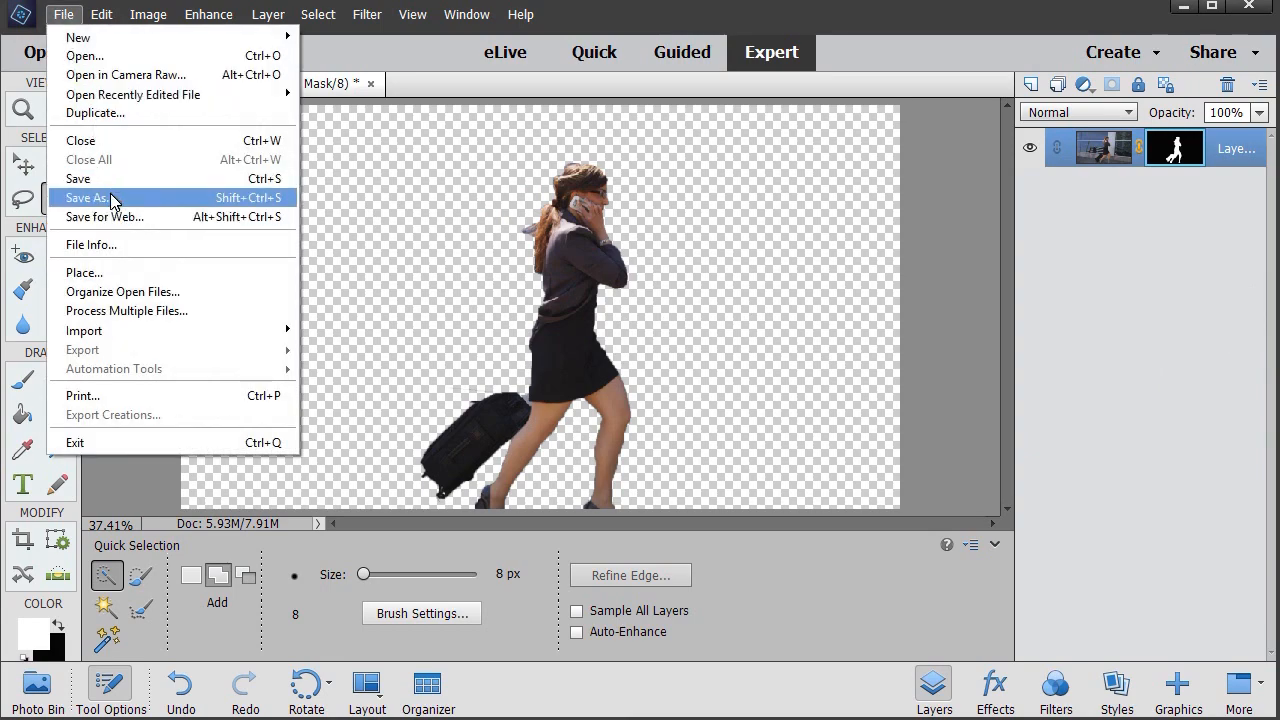
click(84, 198)
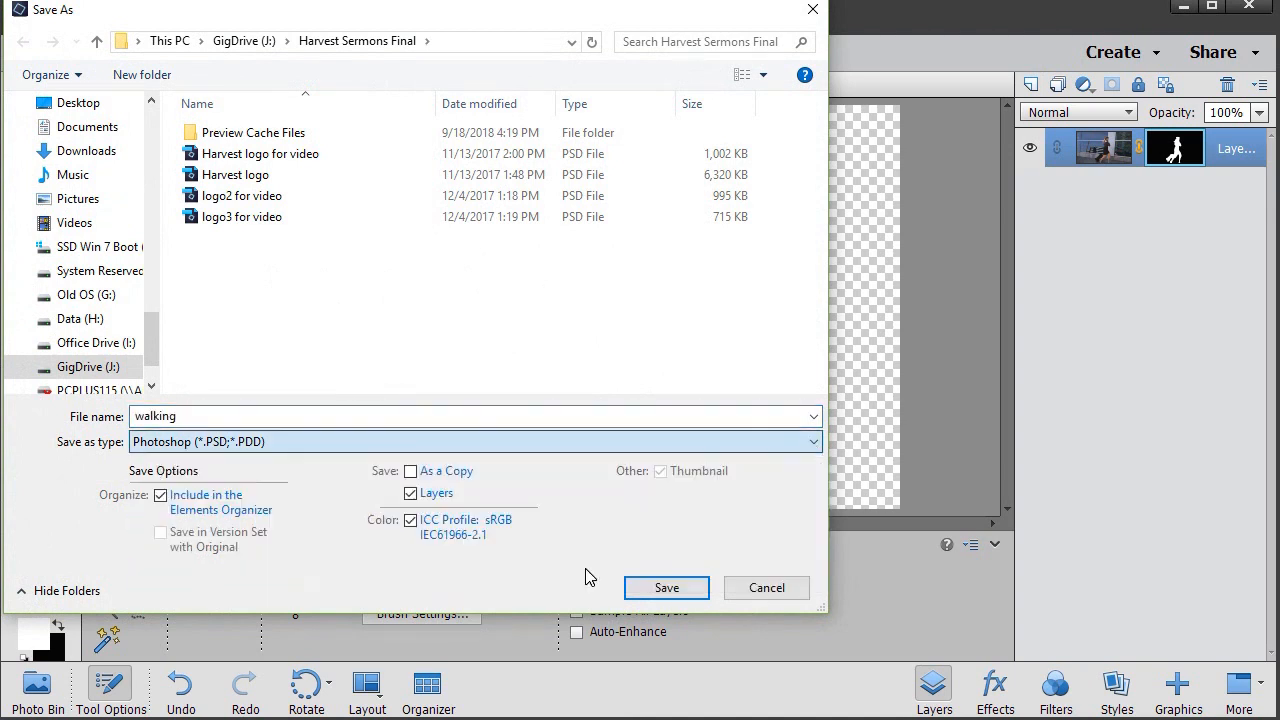
click(470, 442)
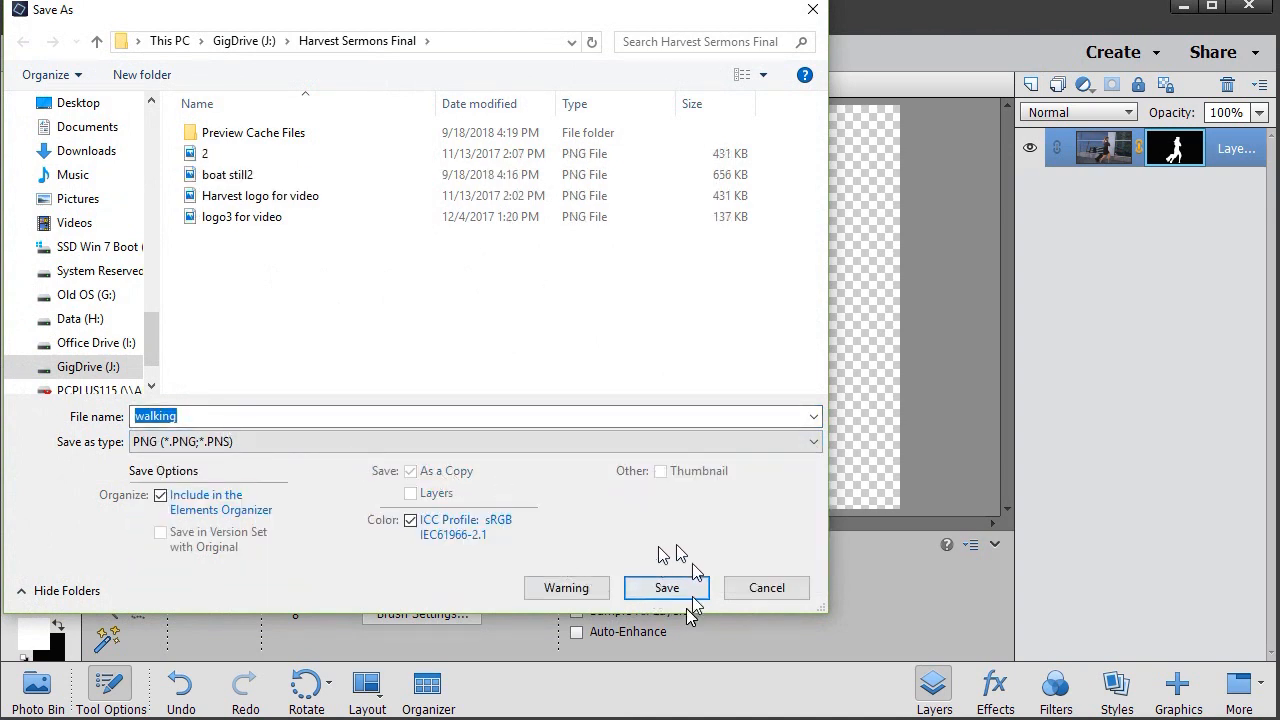
click(666, 588)
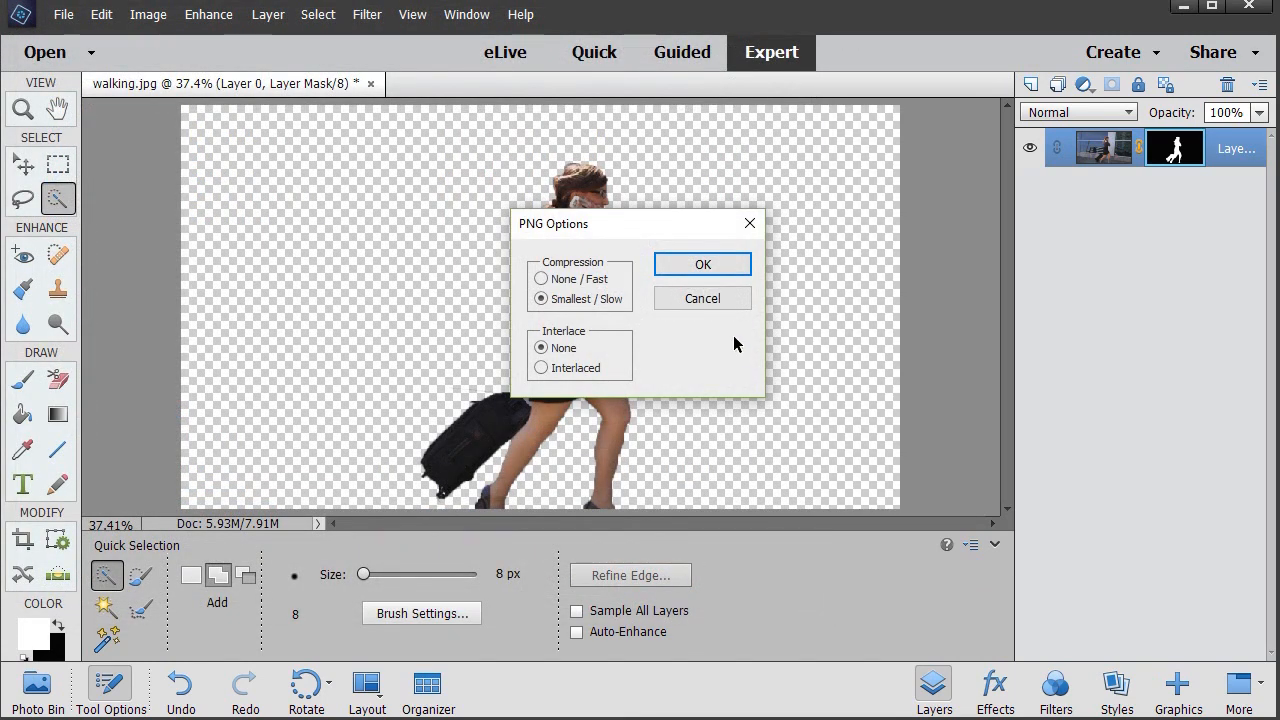
click(702, 264)
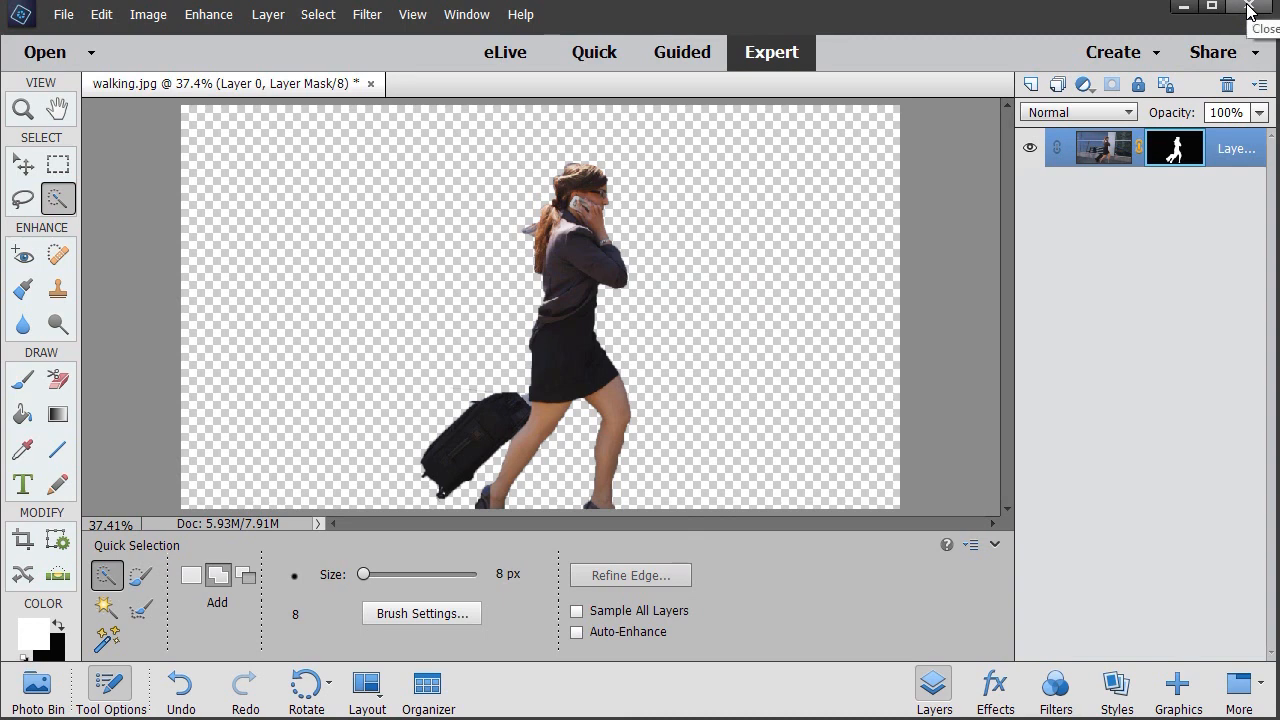
click(1248, 8)
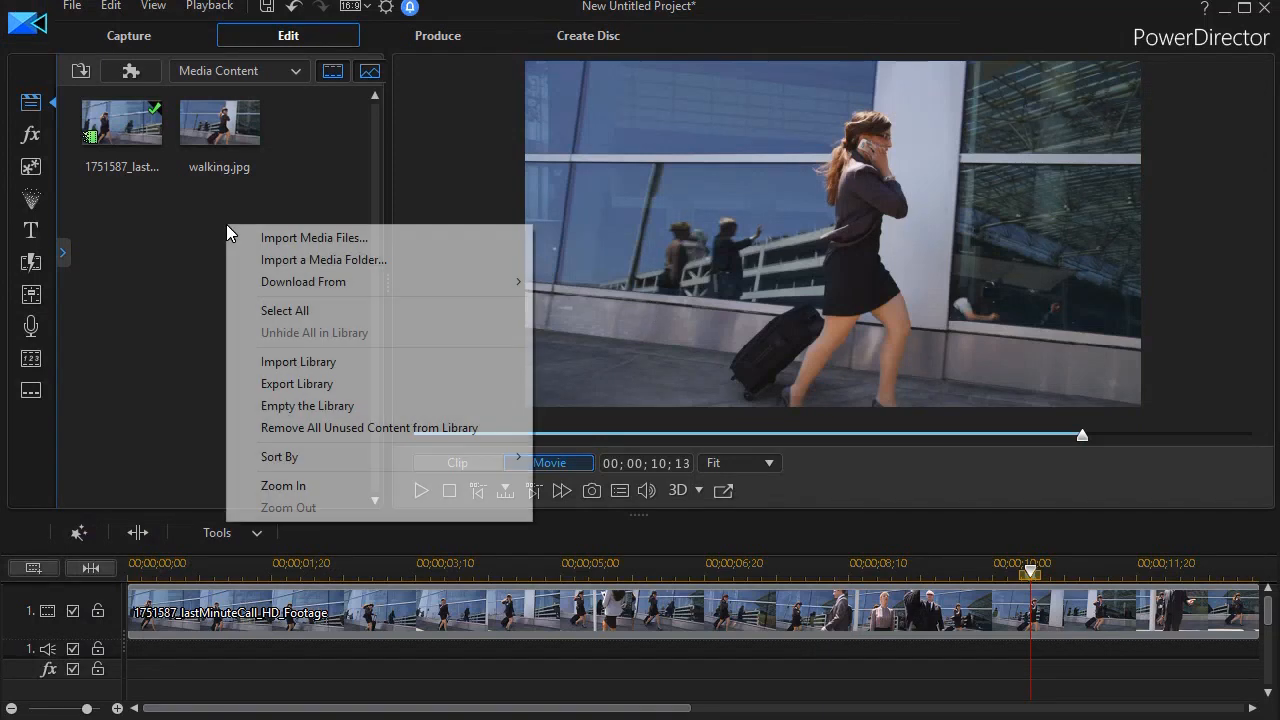
Step: Import walking.png into the PowerDirector media library
click(314, 236)
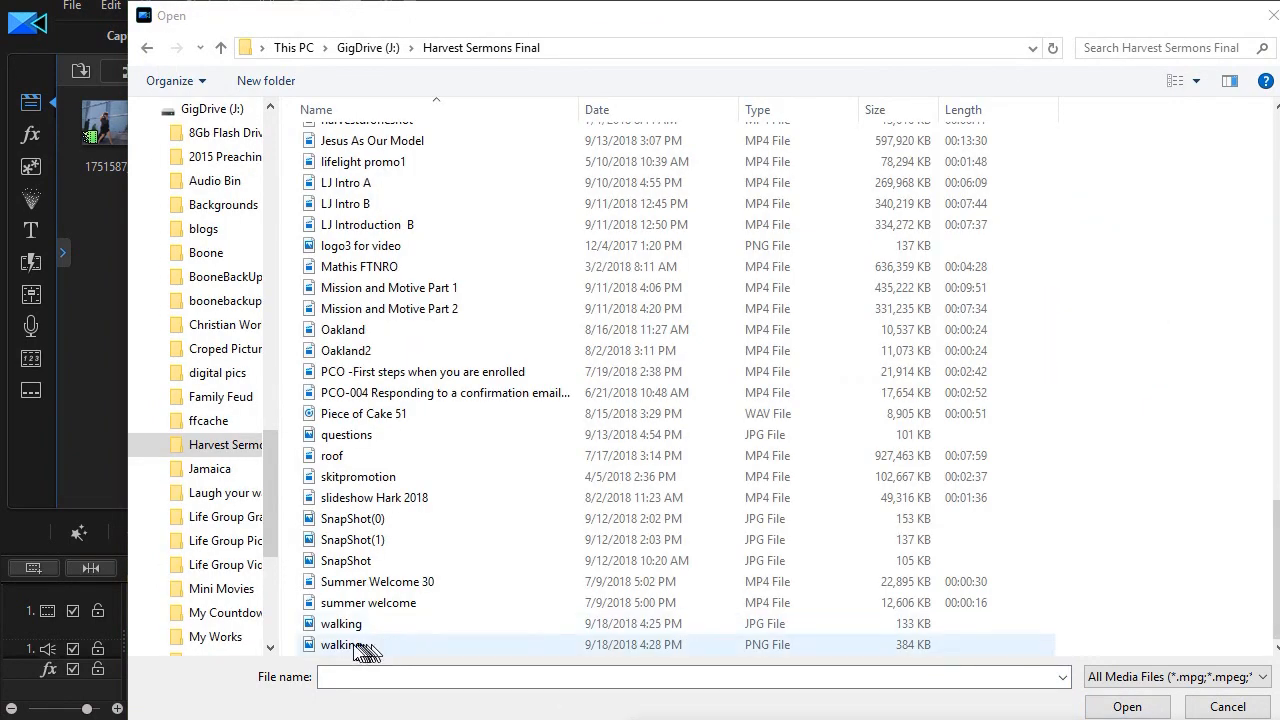
click(1128, 708)
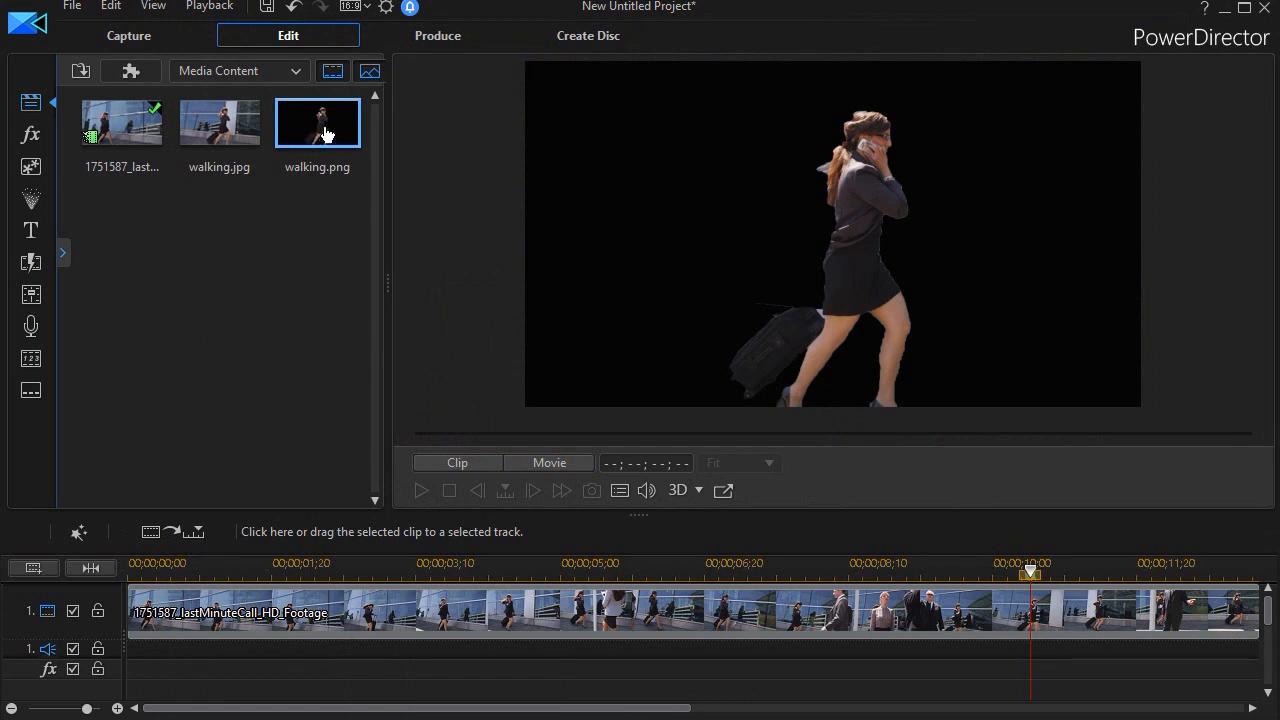
mouse_move(314, 124)
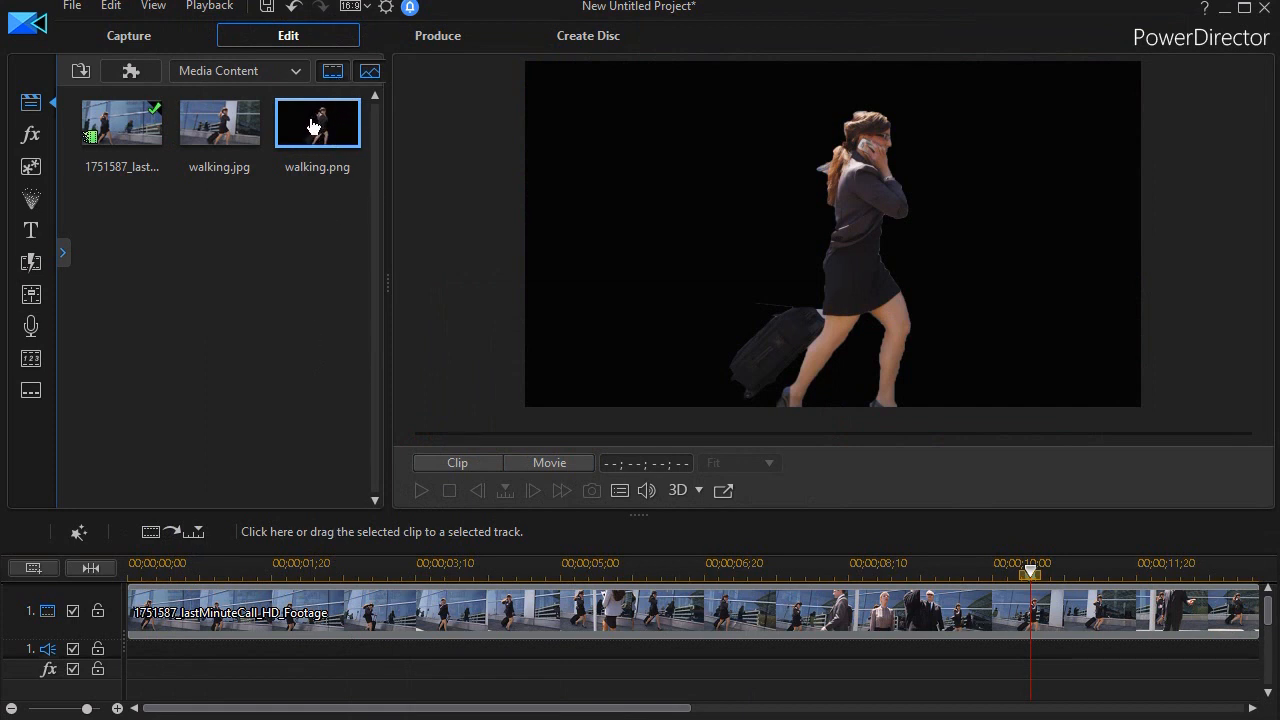
mouse_move(930, 684)
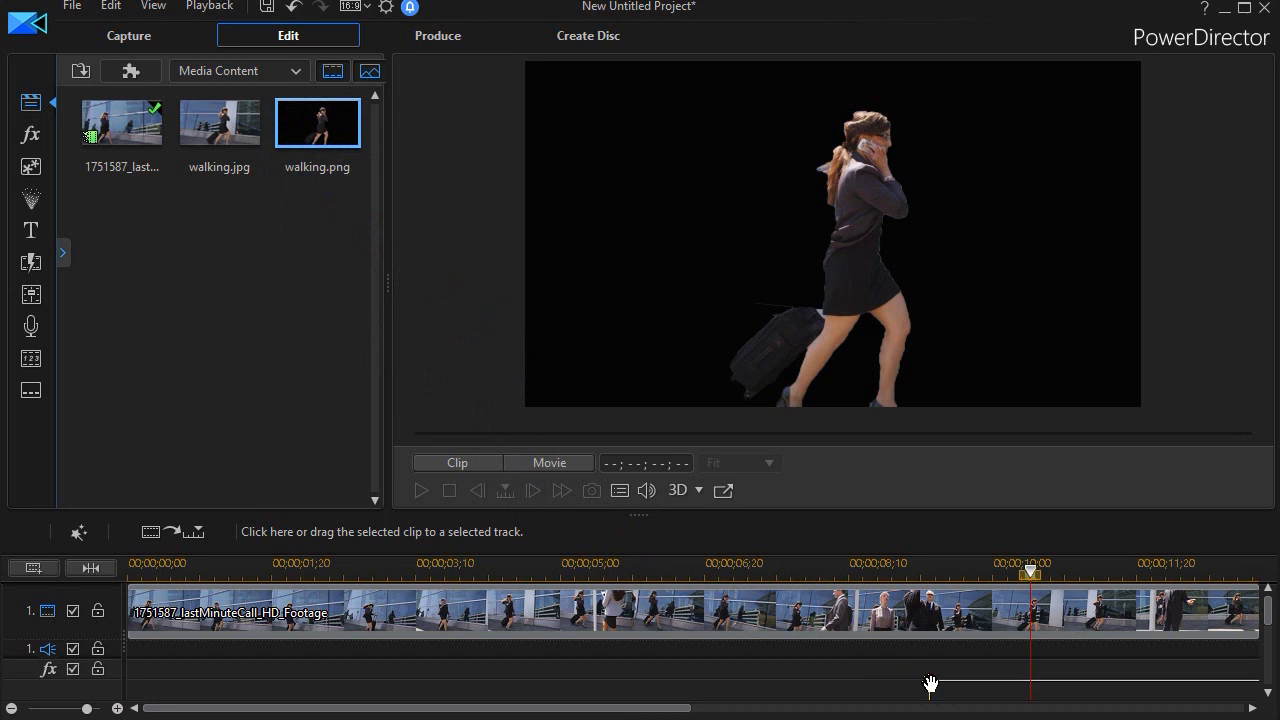
Step: Drop walking.png onto video track 2 so it ends at the FF marker
drag(316, 122, 800, 684)
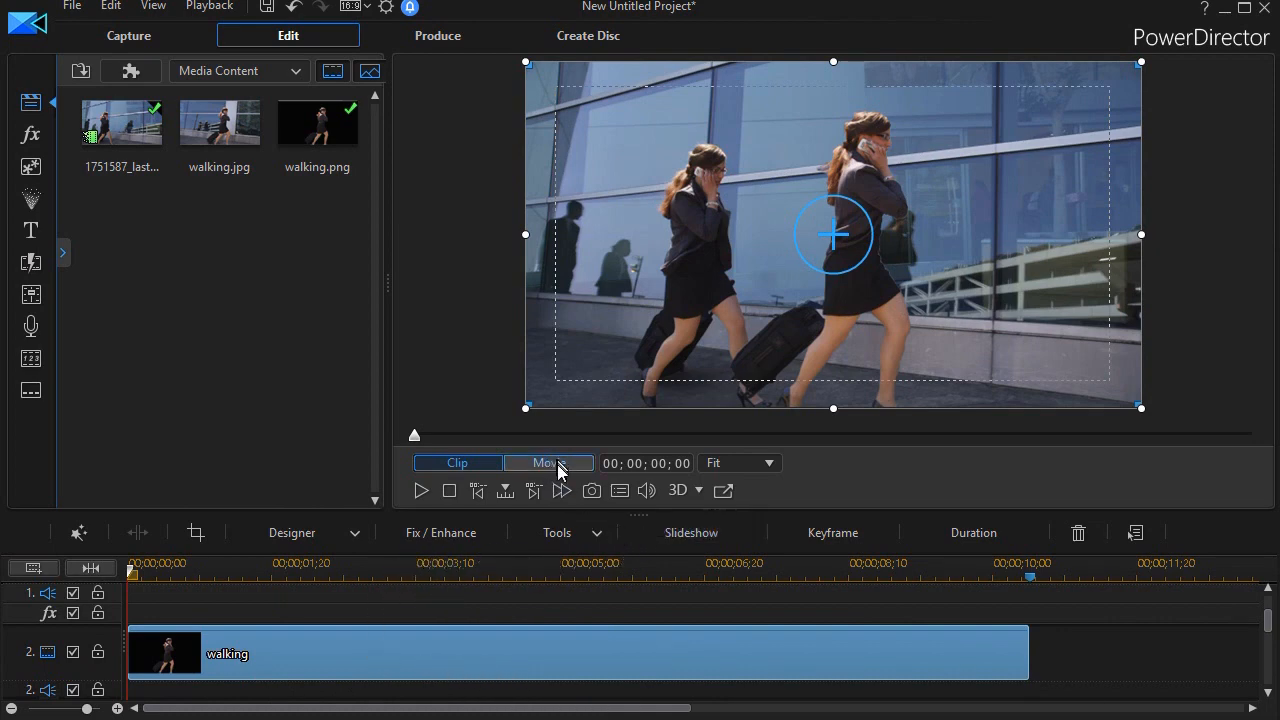
Step: Switch the preview to Movie mode and play back the clone effect
click(548, 464)
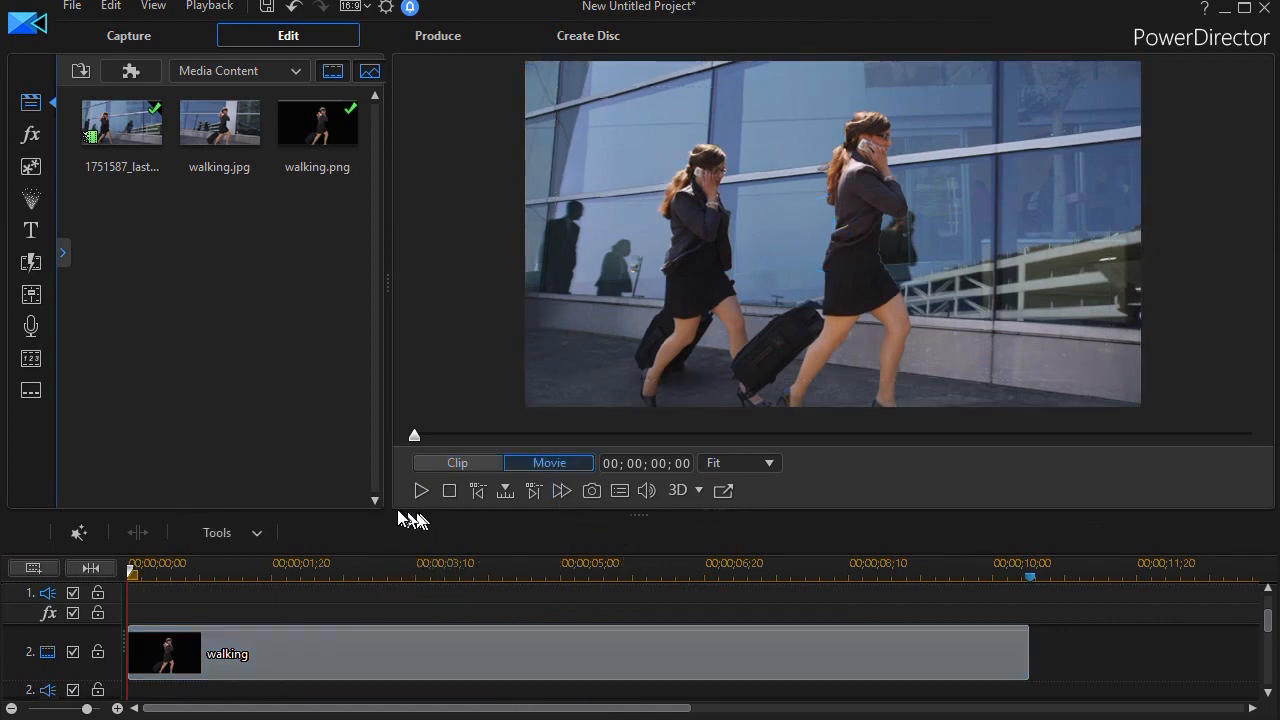
mouse_move(420, 490)
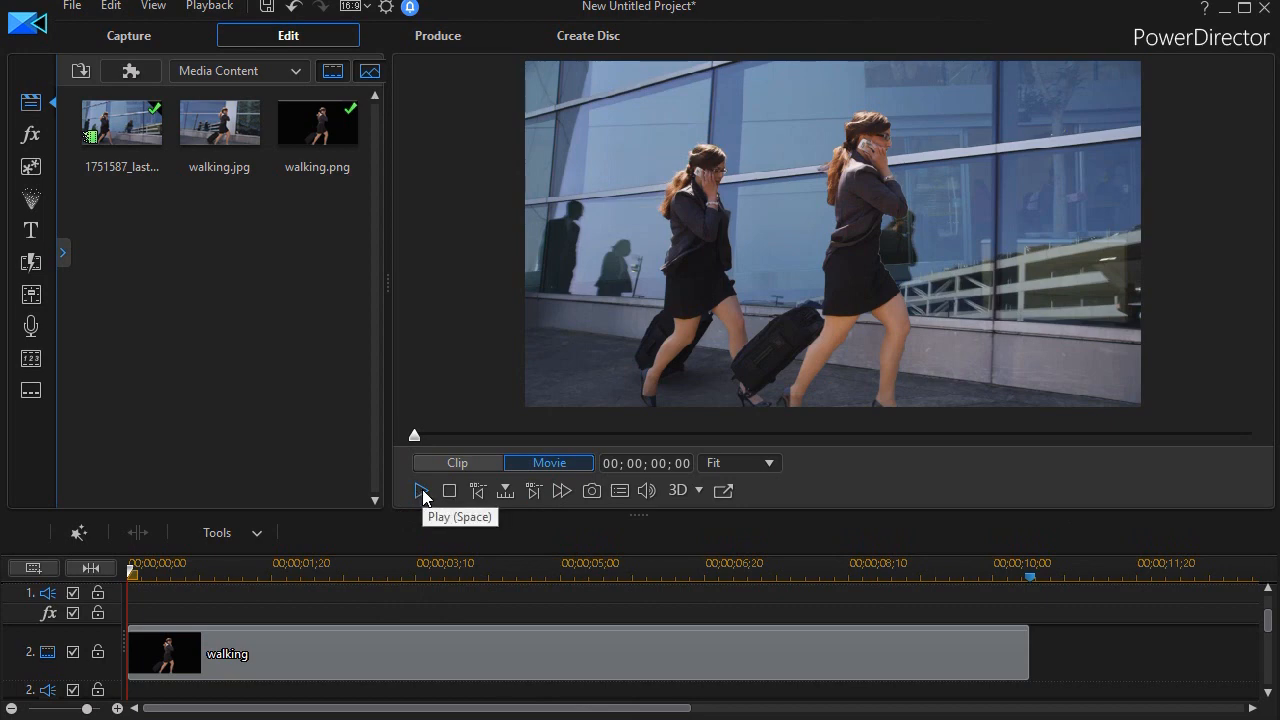
click(422, 492)
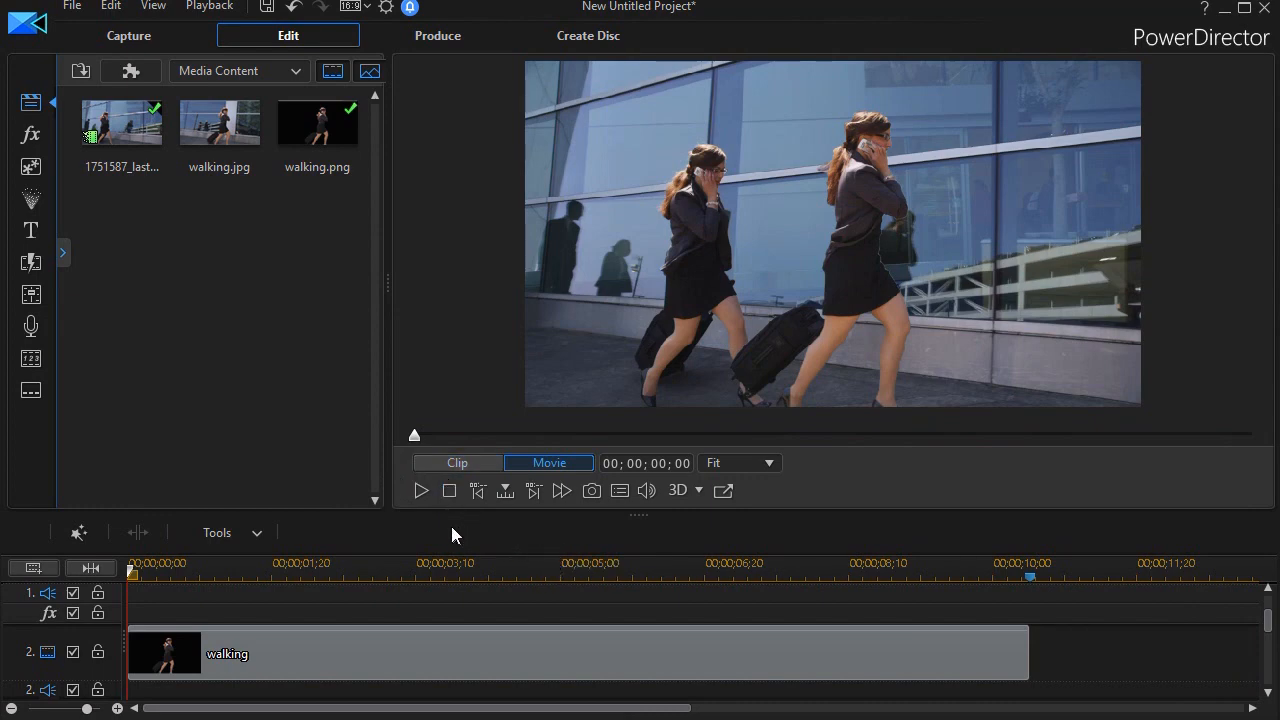
mouse_move(436, 524)
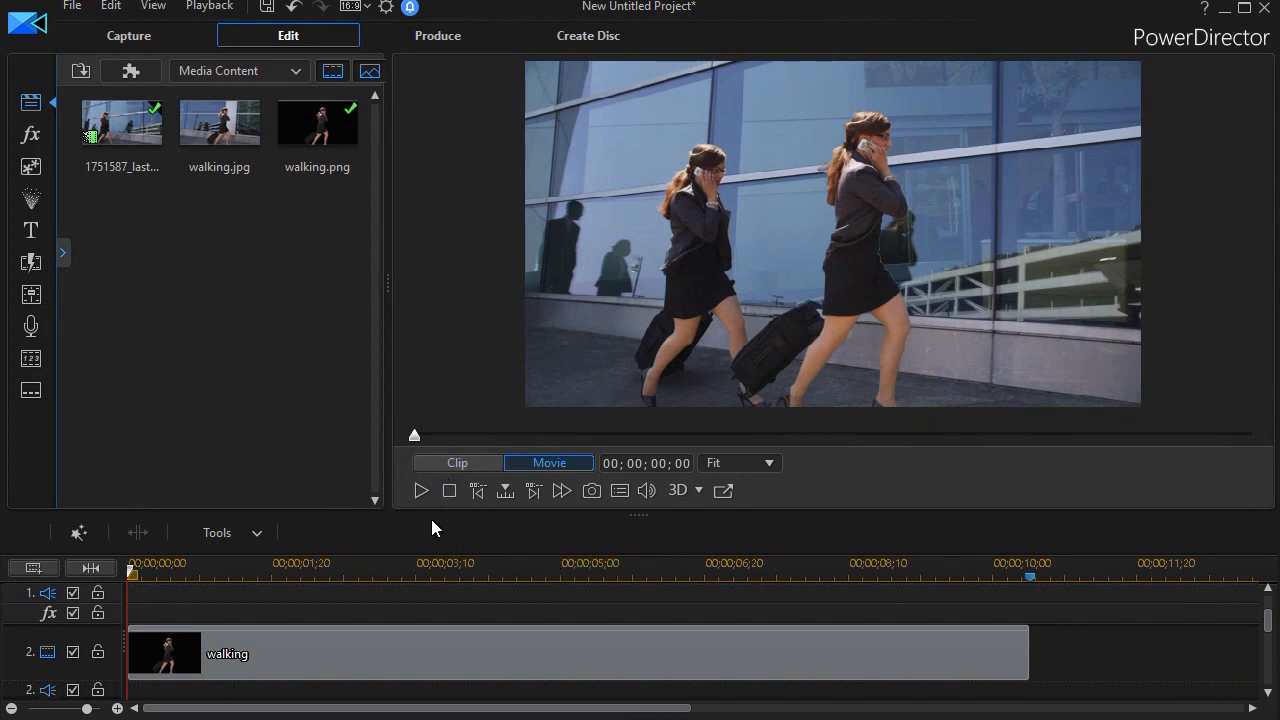